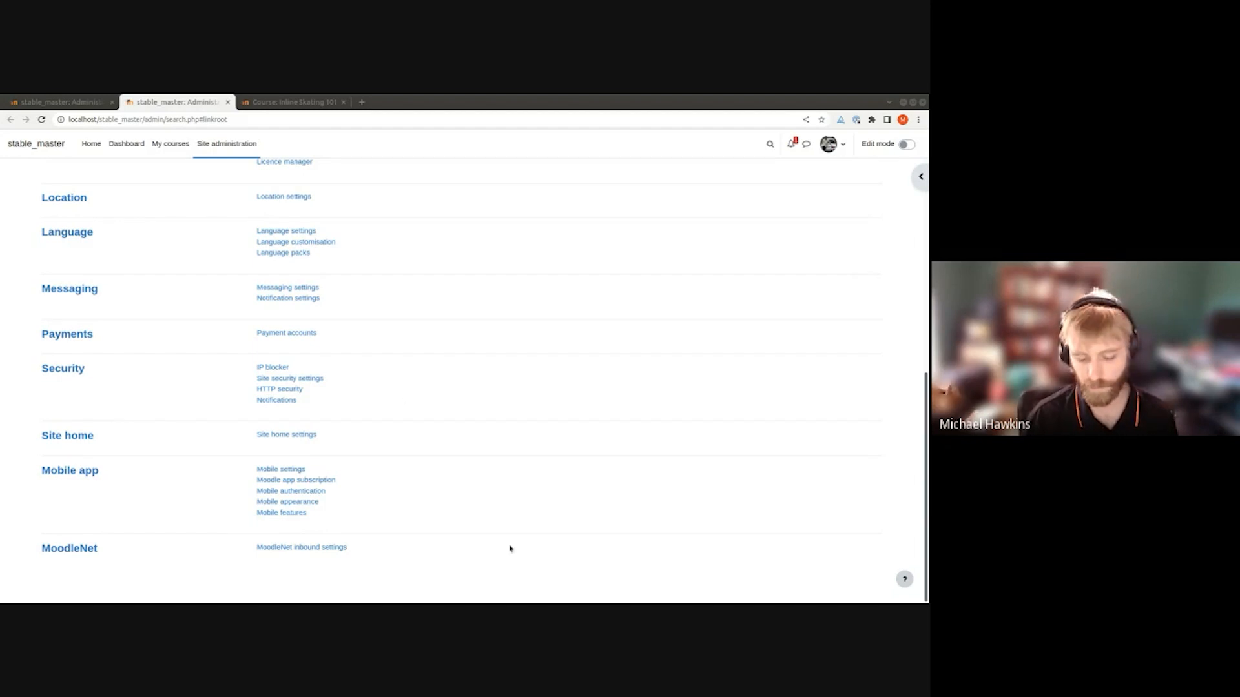
mouse_move(300, 546)
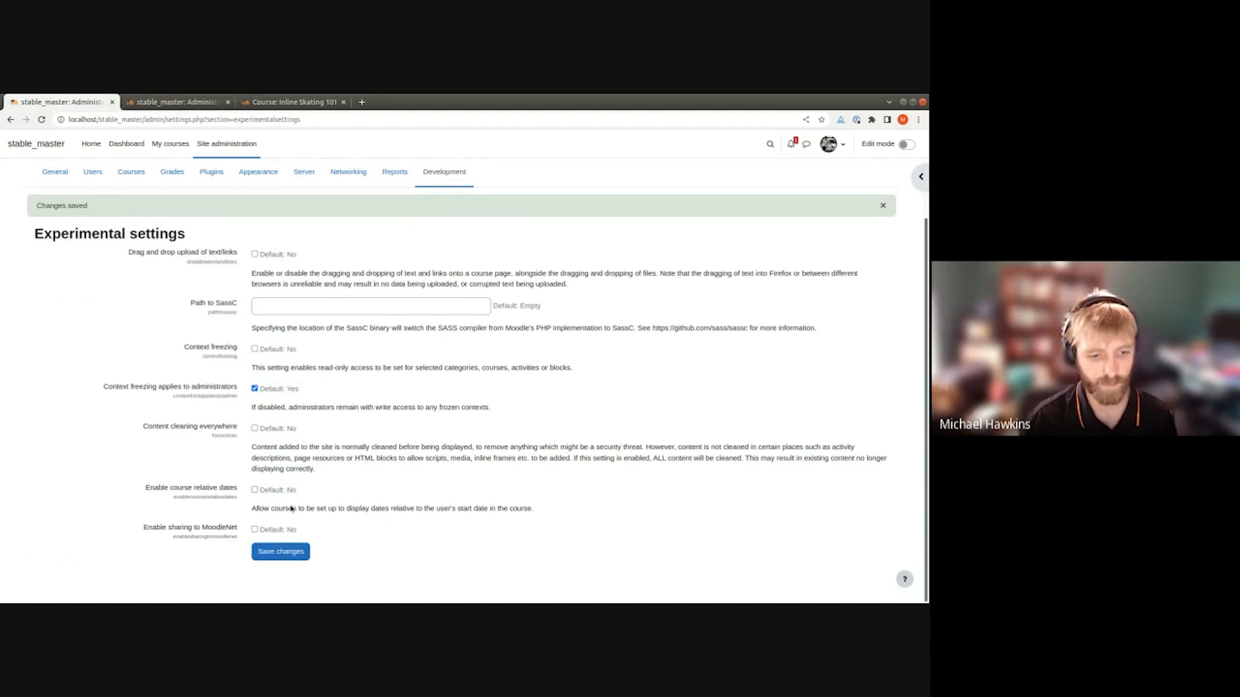
Tick 'Enable sharing to MoodleNet' in Experimental settings and save the change
left_click(254, 530)
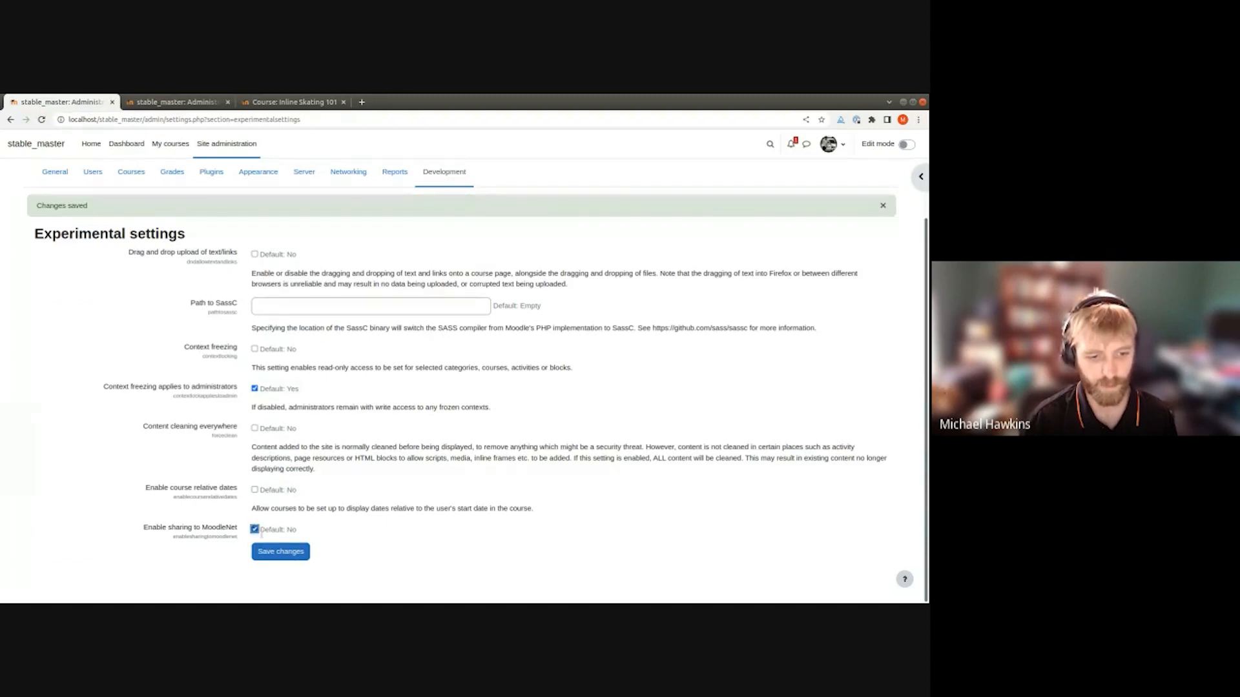
left_click(280, 552)
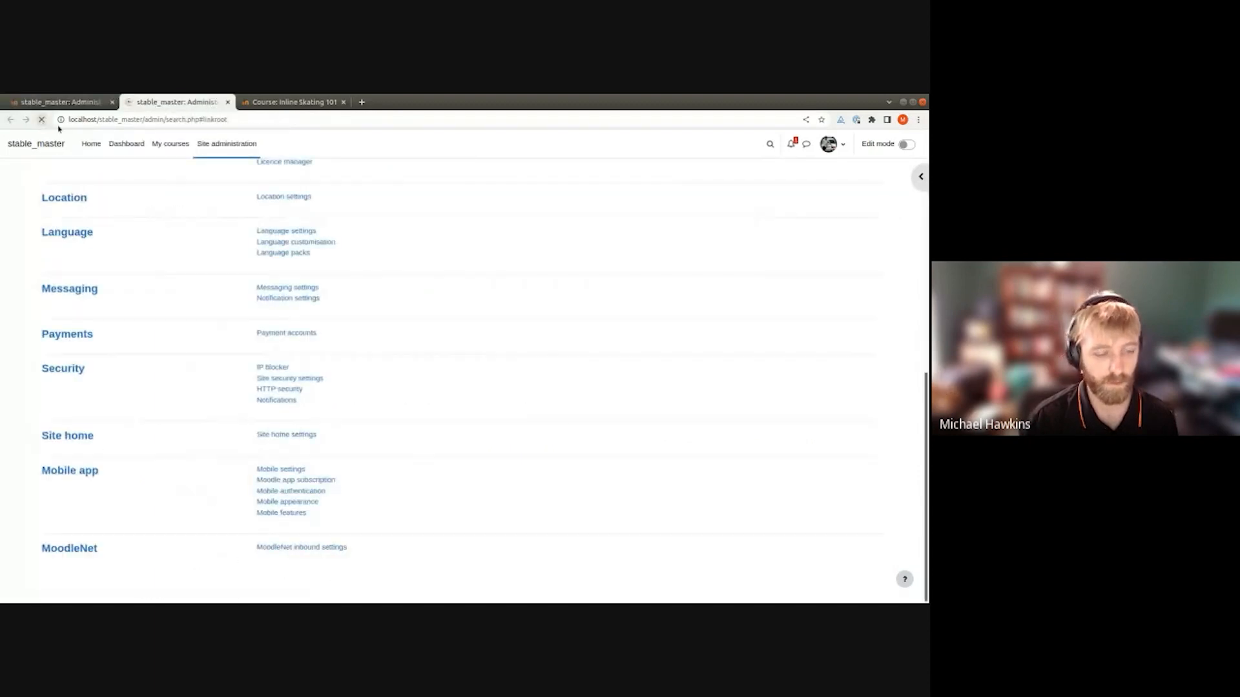
View the MoodleNet outbound settings and inspect the OAuth 2 service dropdown
scroll("up", 3)
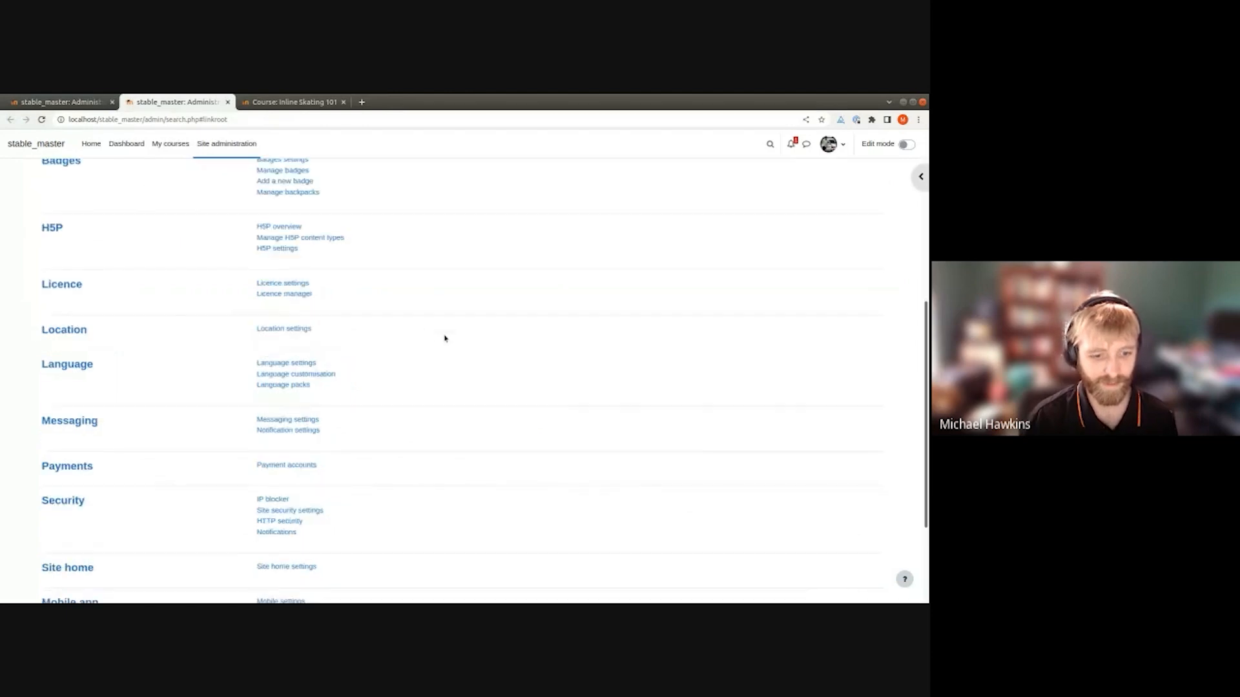
left_click(302, 537)
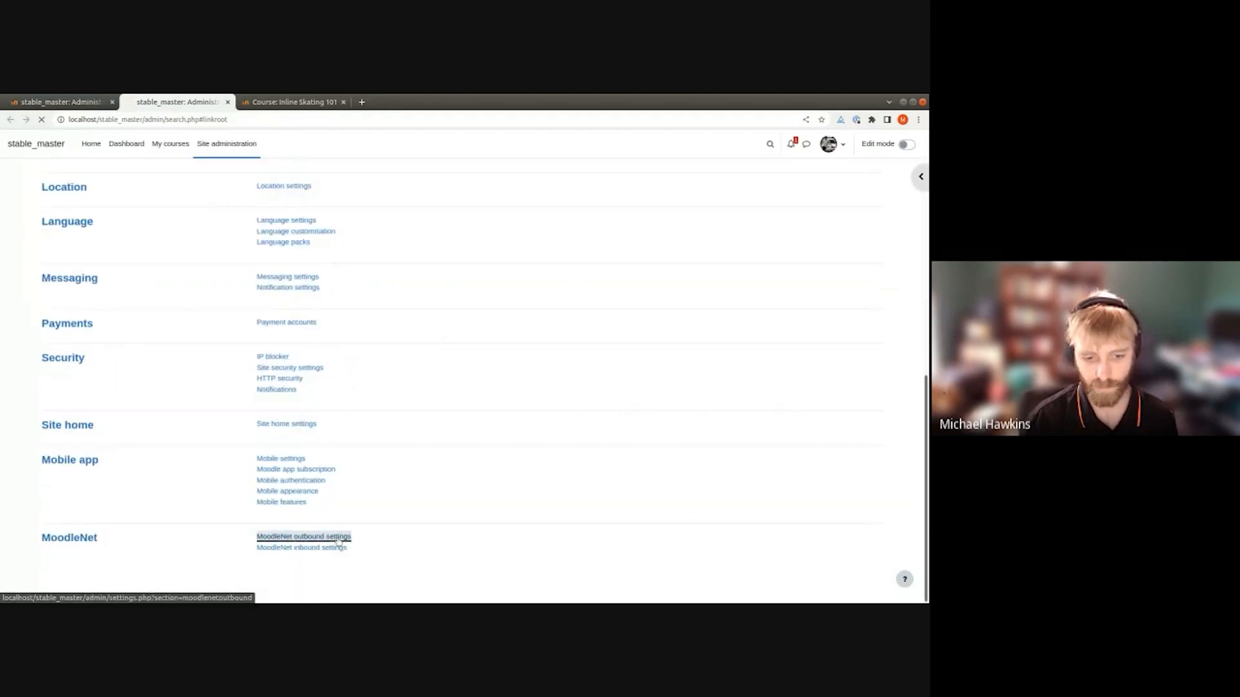
left_click(303, 537)
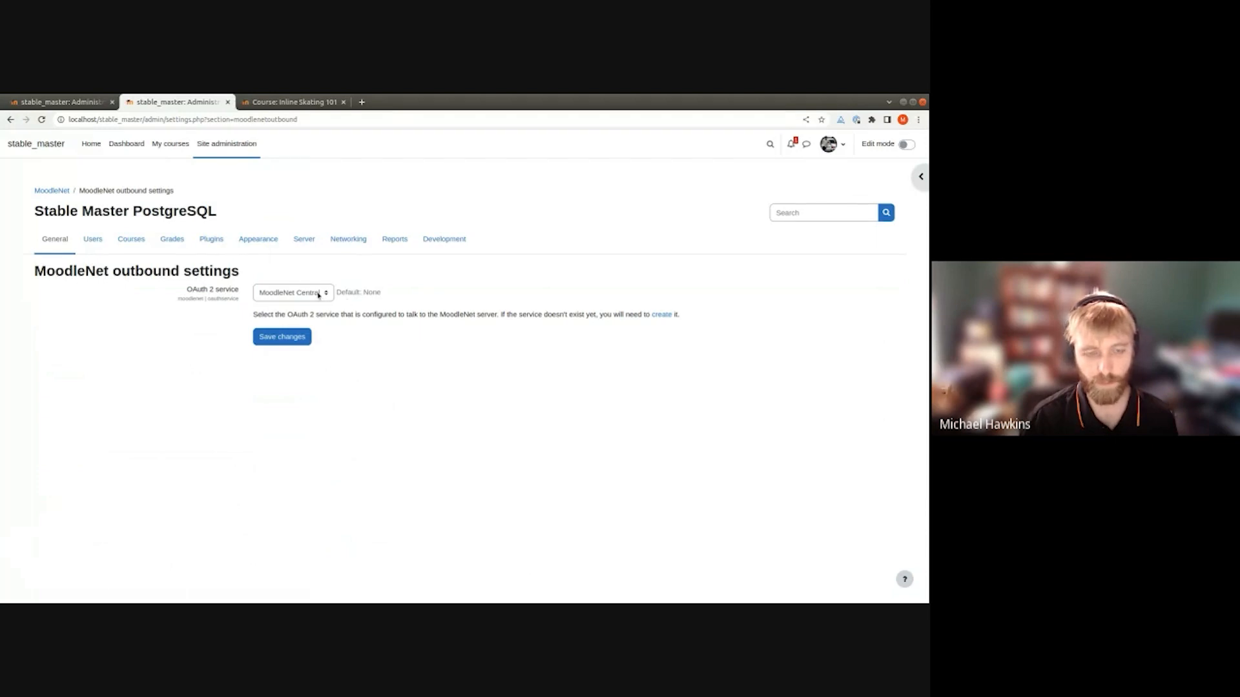
left_click(293, 292)
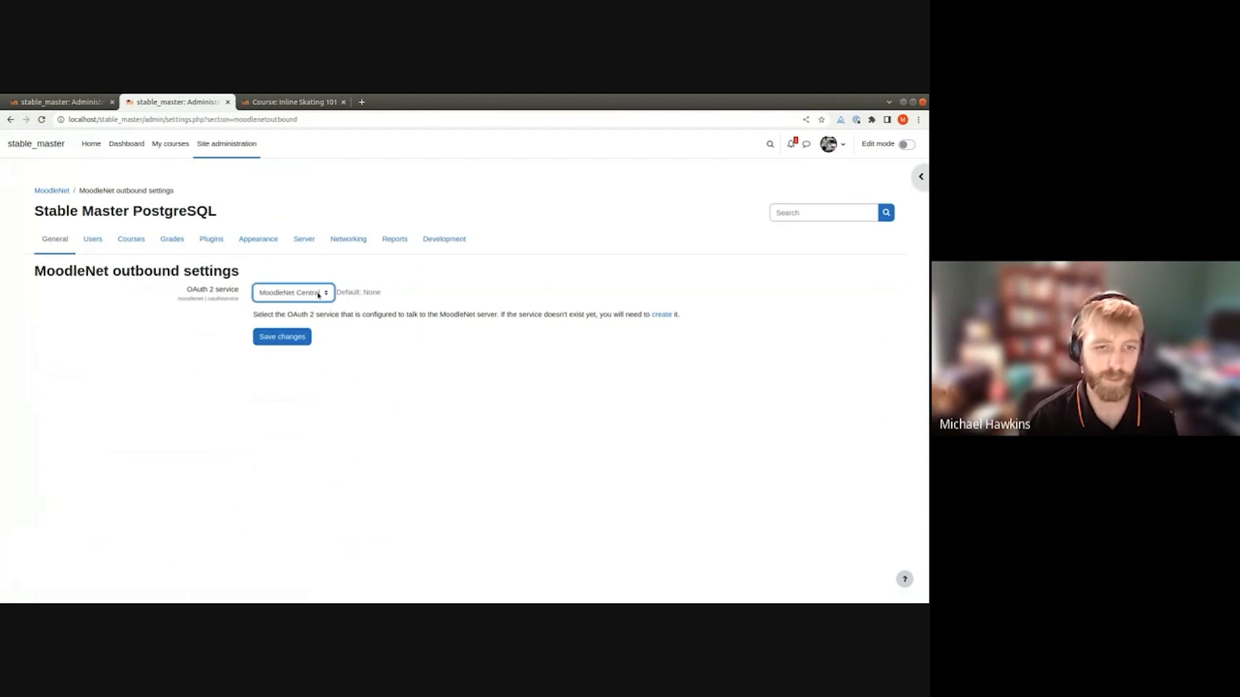
mouse_move(656, 243)
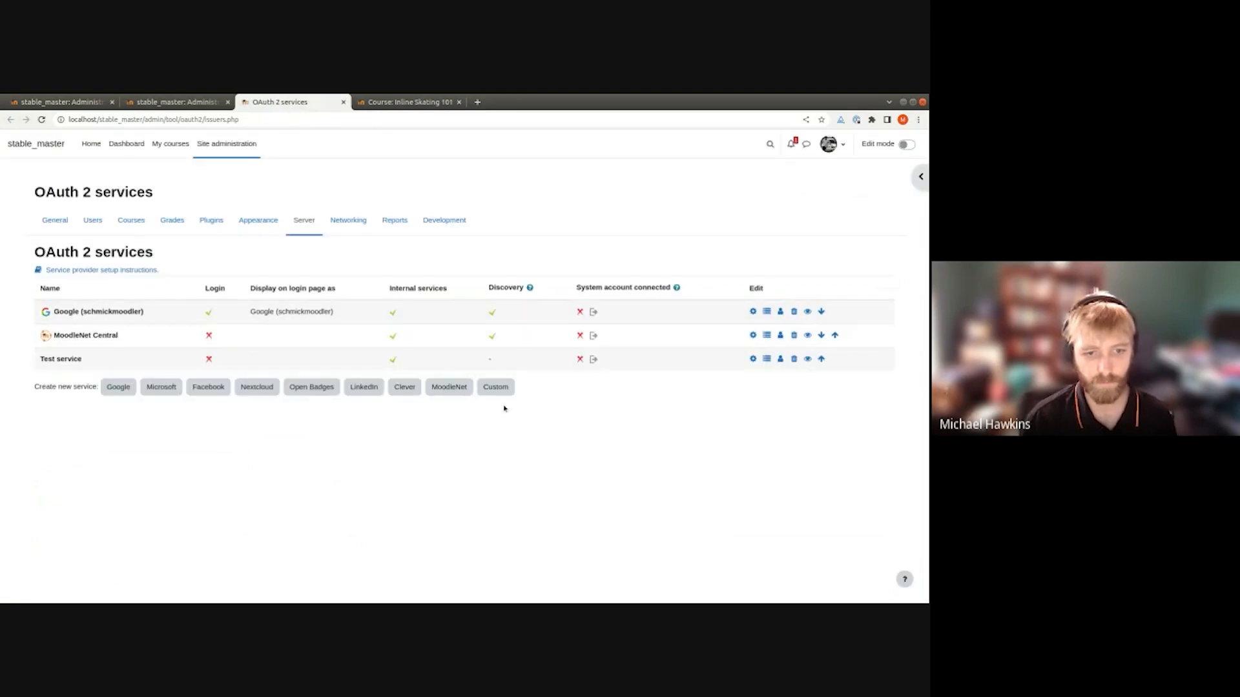
left_click(448, 386)
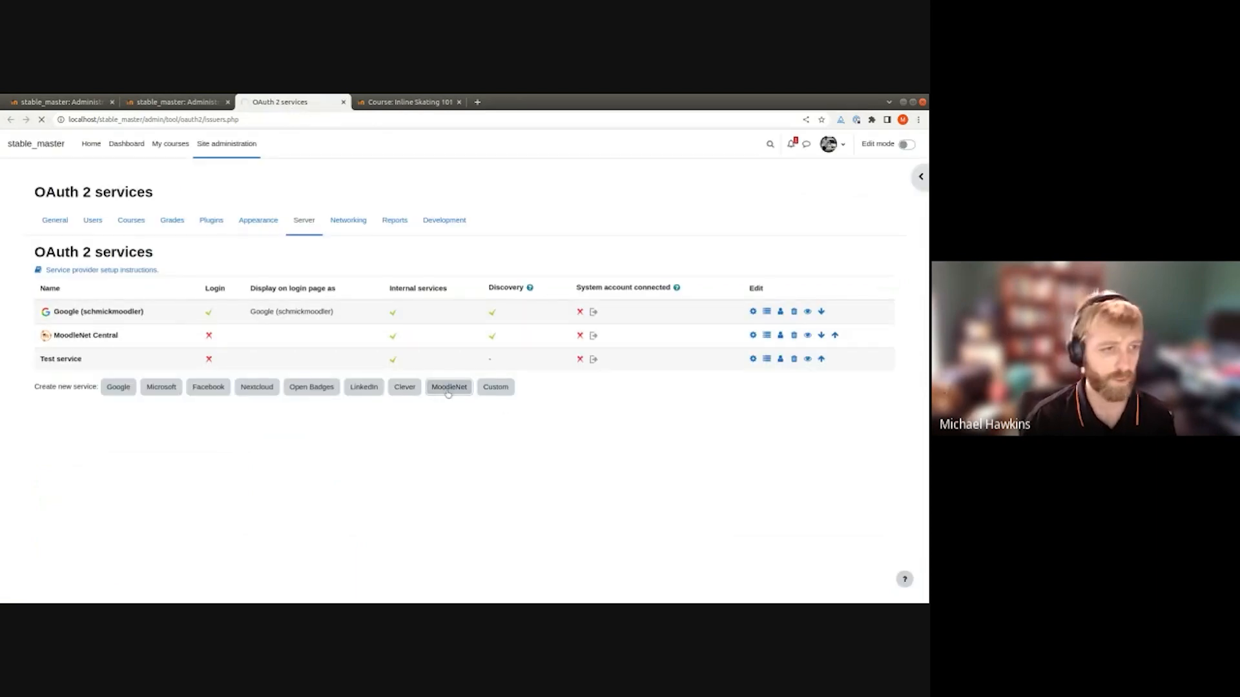
left_click(448, 386)
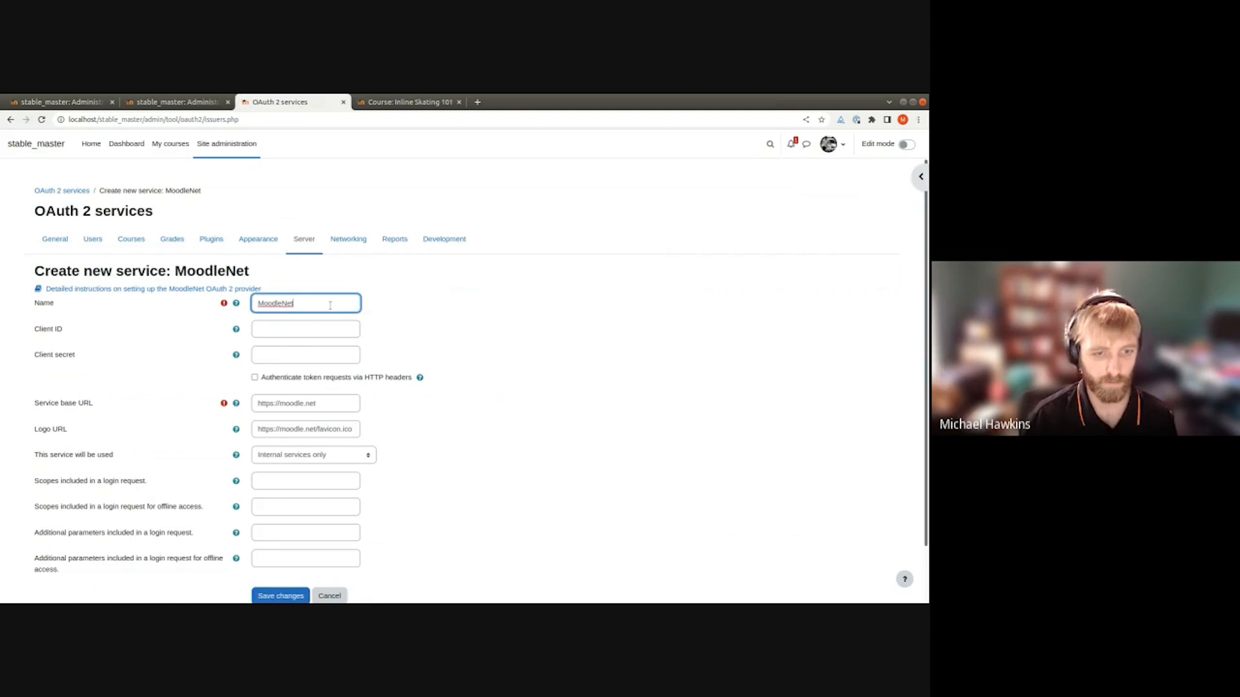
type("Local")
left_click(305, 403)
type(".test")
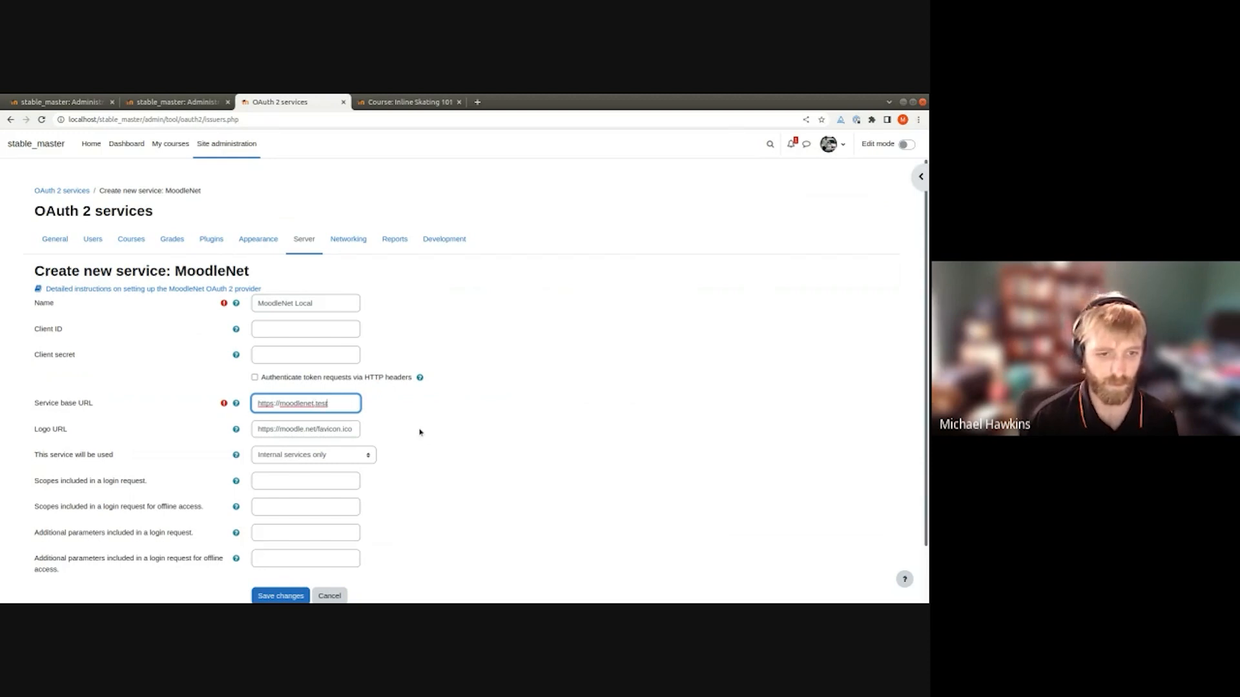
mouse_move(422, 334)
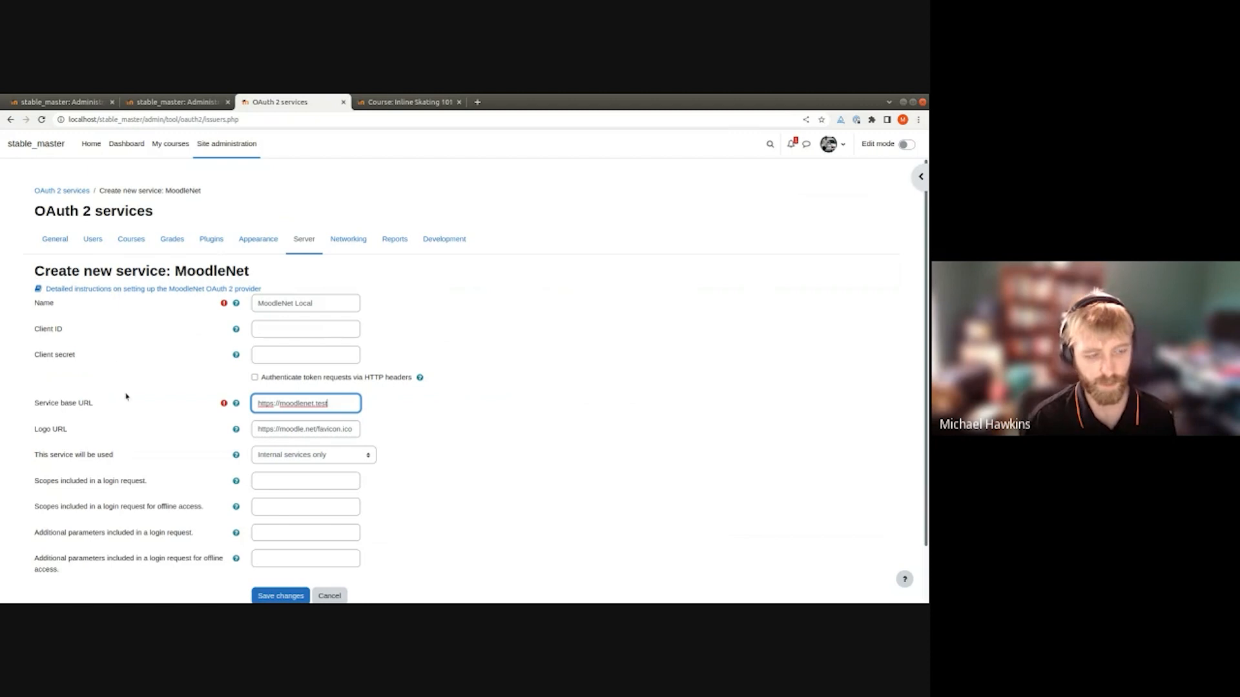
left_click(281, 595)
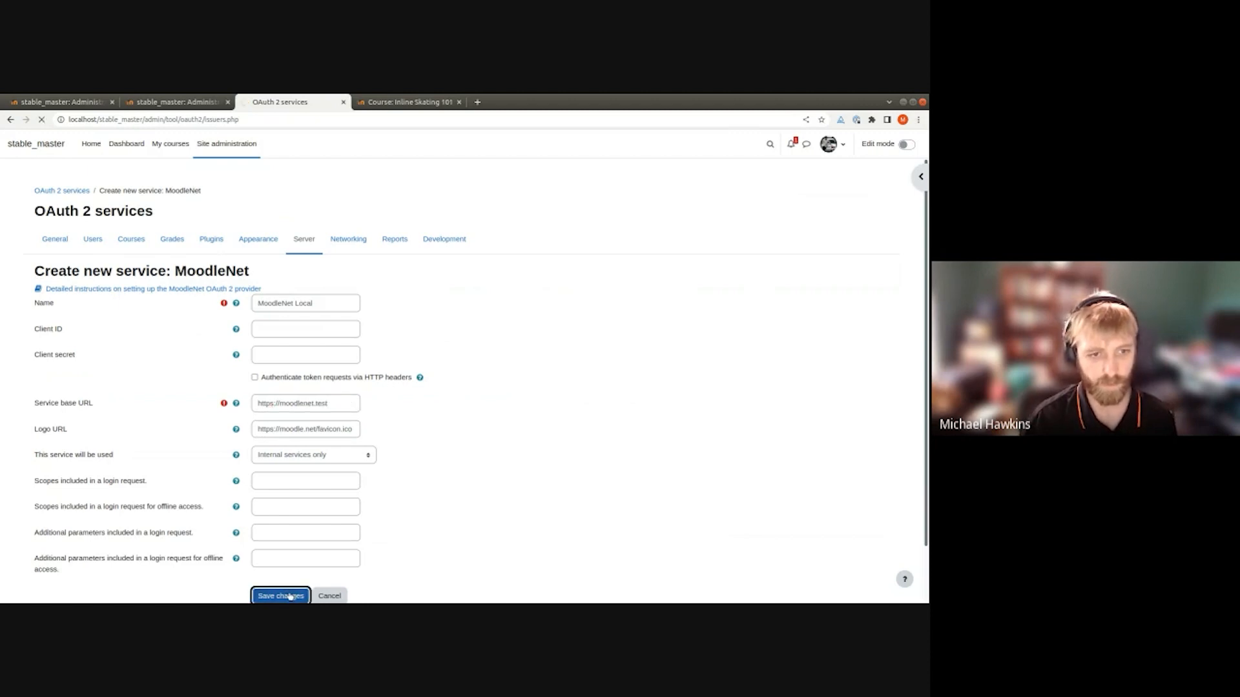
left_click(280, 595)
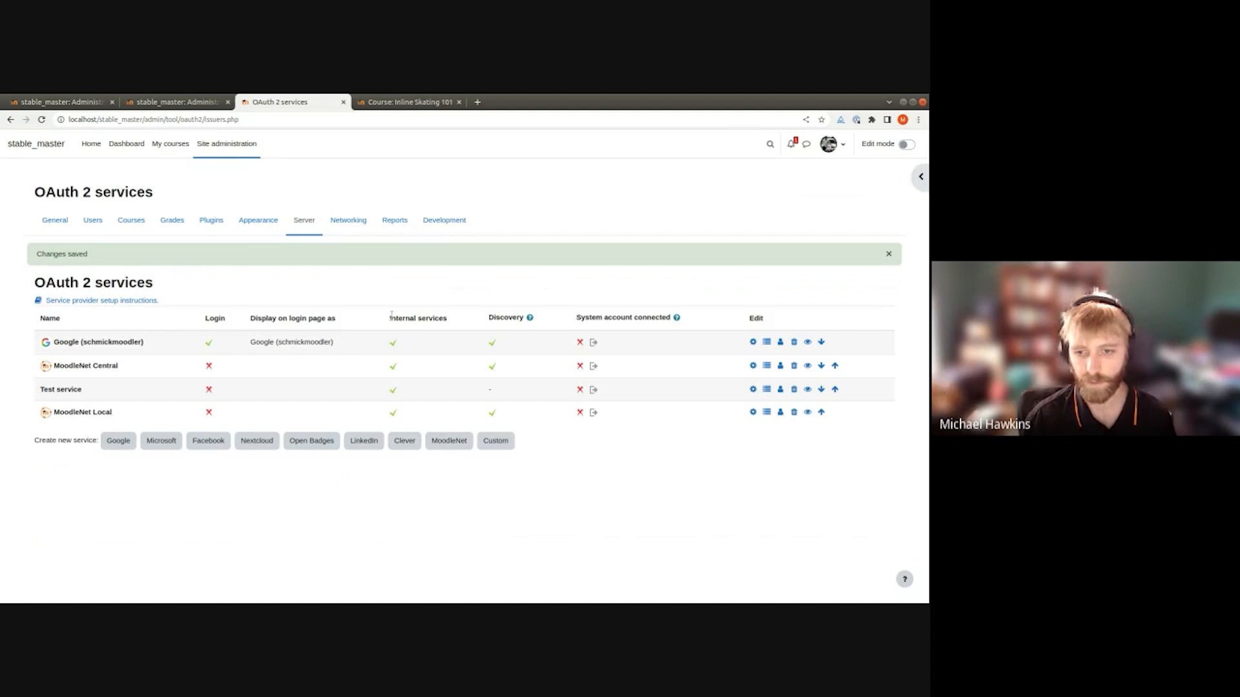
Set MoodleNet outbound settings to use the MoodleNet Local OAuth 2 service and save
left_click(176, 100)
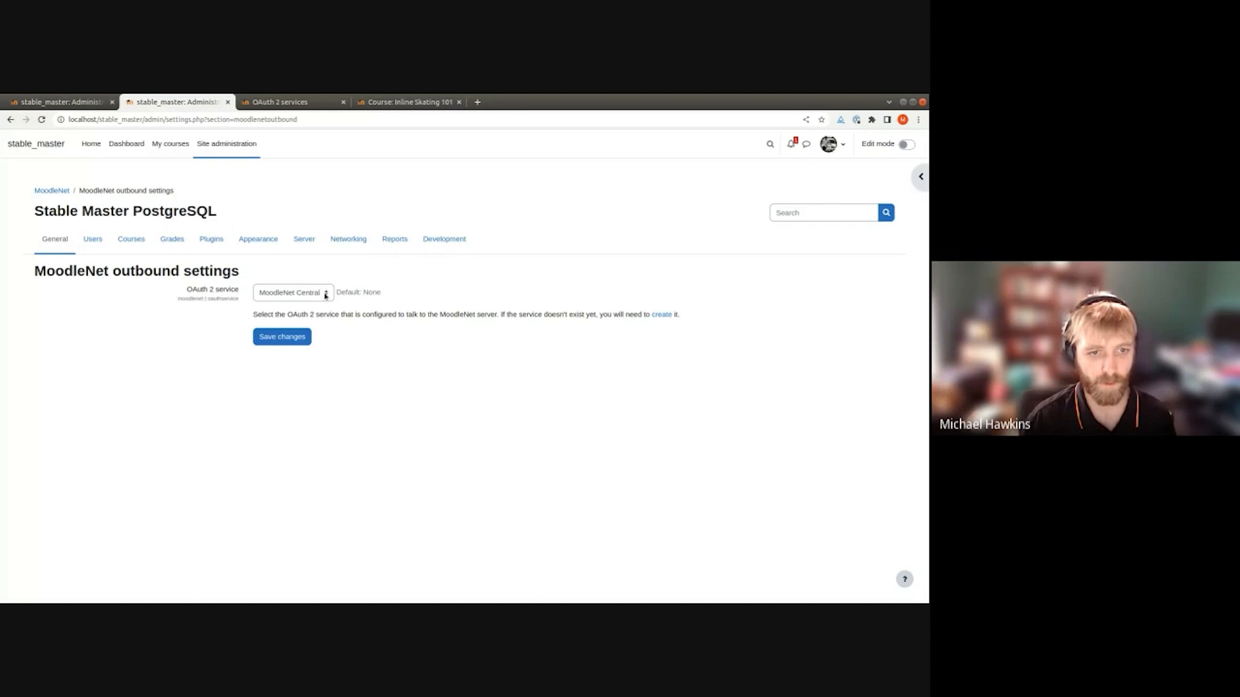
left_click(293, 294)
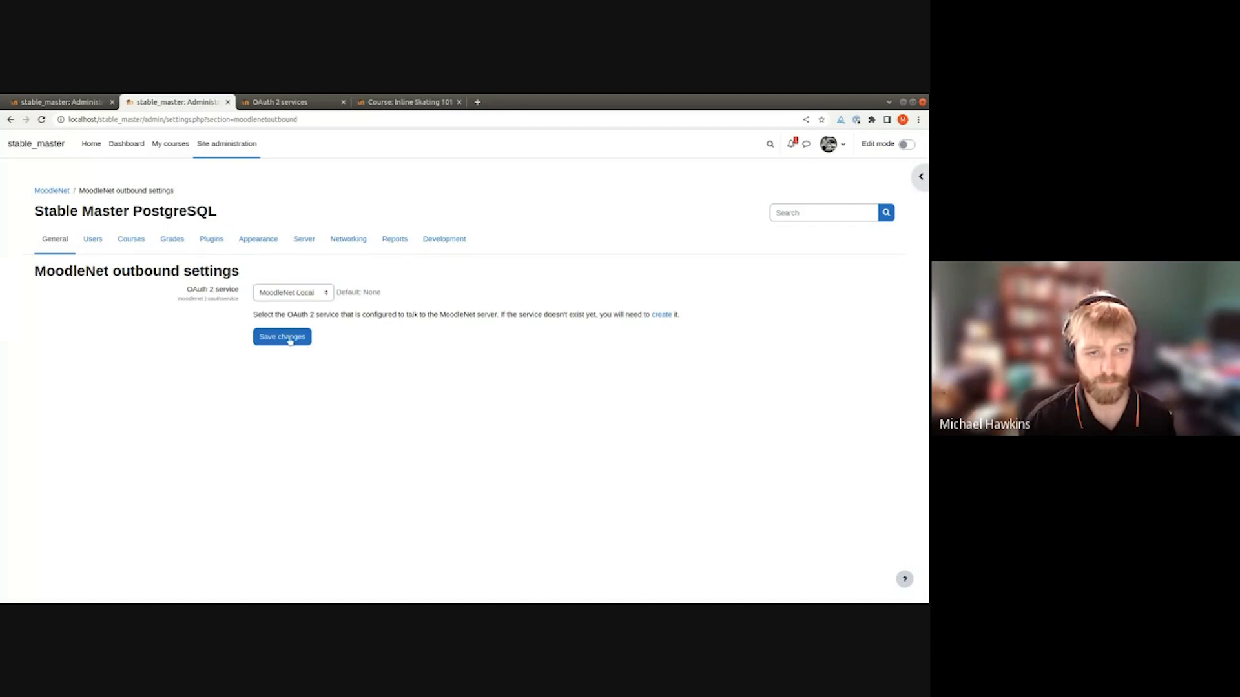
left_click(281, 336)
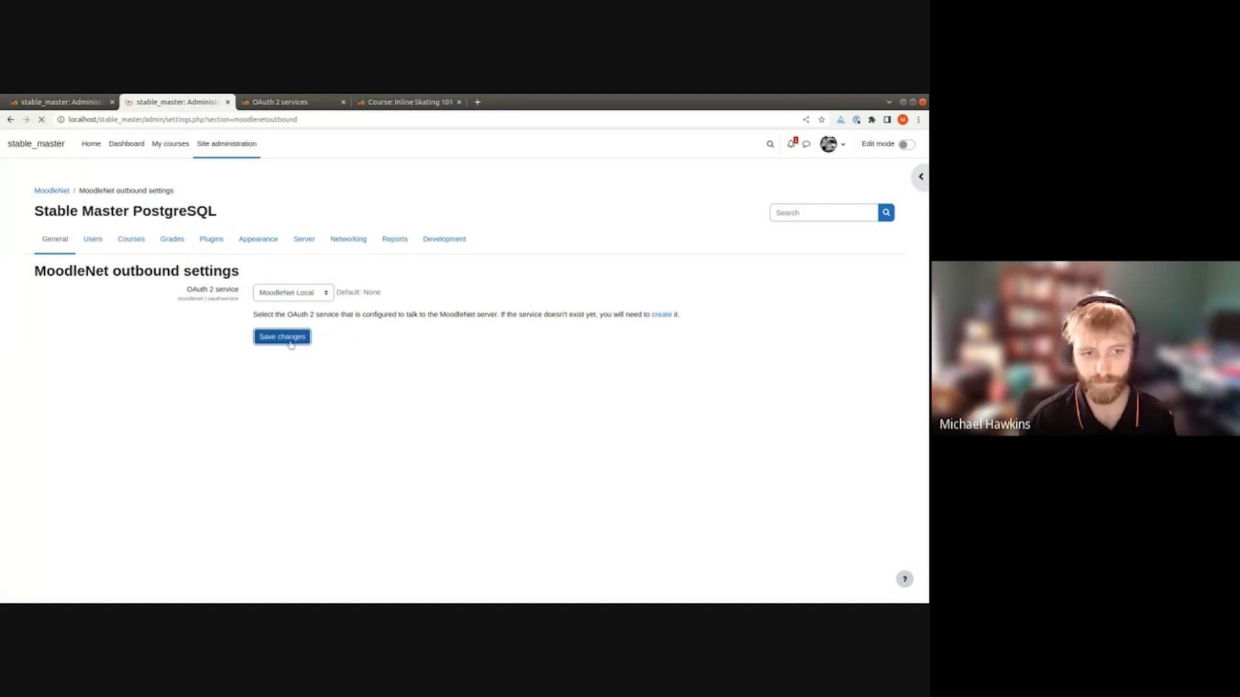
left_click(282, 335)
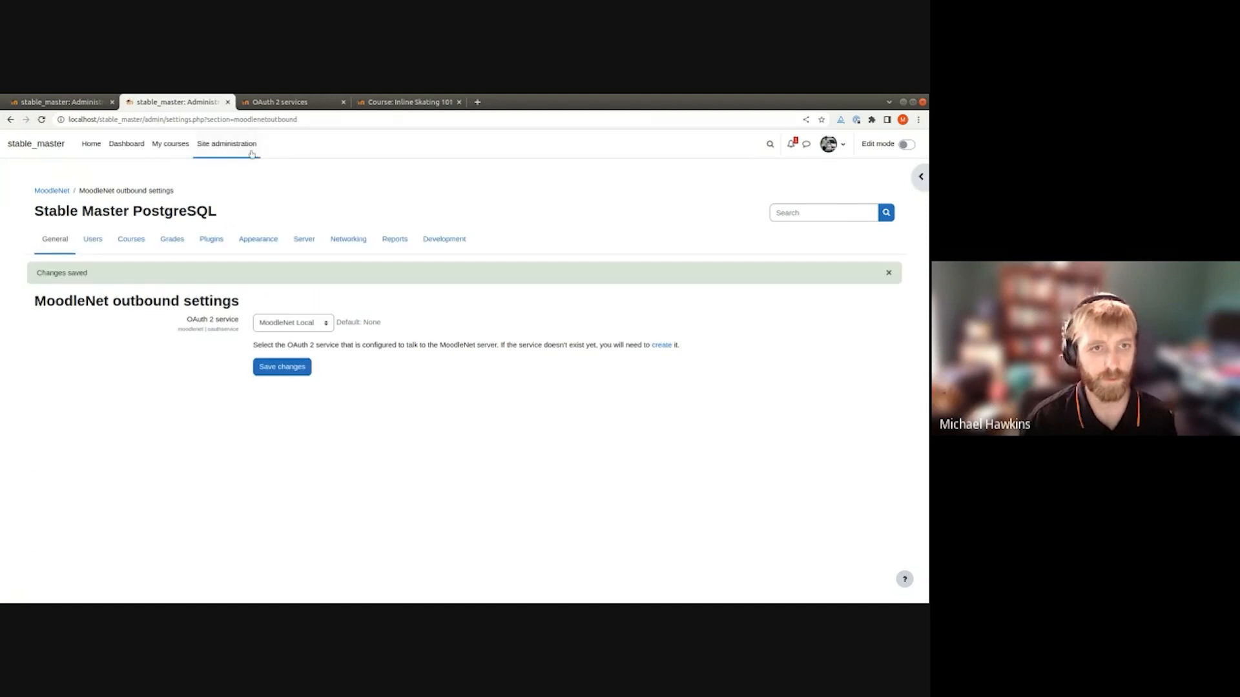
left_click(408, 101)
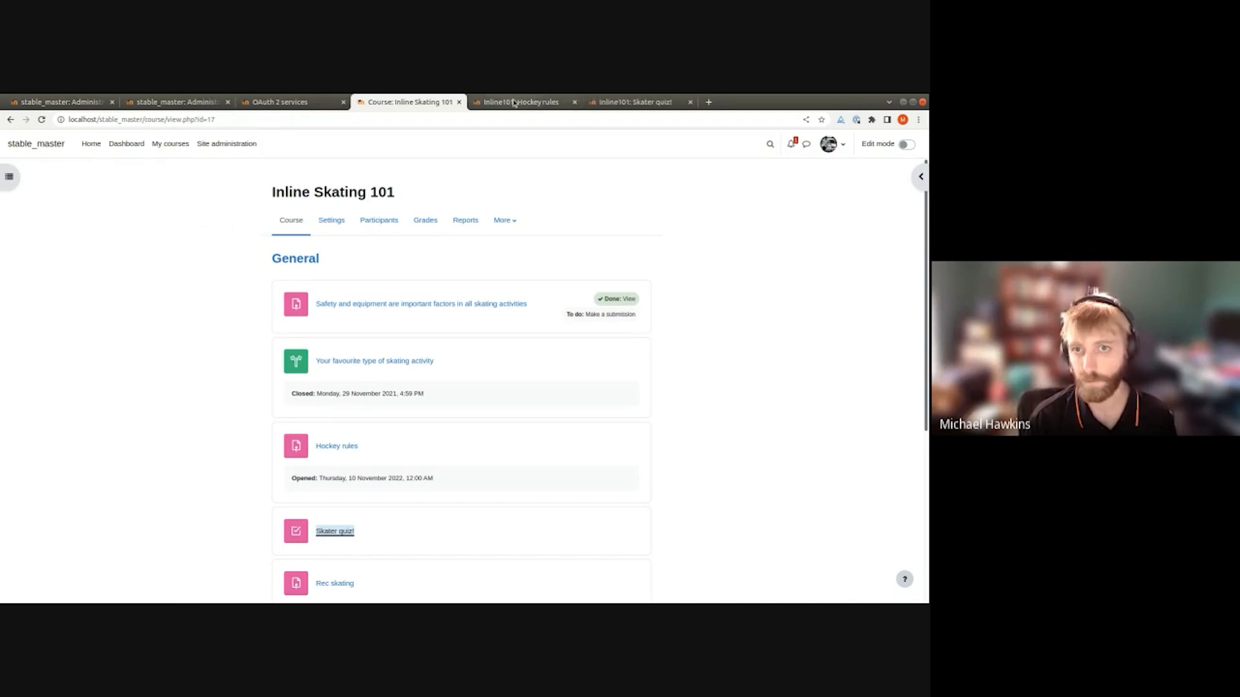
Share the Hockey rules assignment to MoodleNet, then follow the error to the site support contact form
left_click(521, 102)
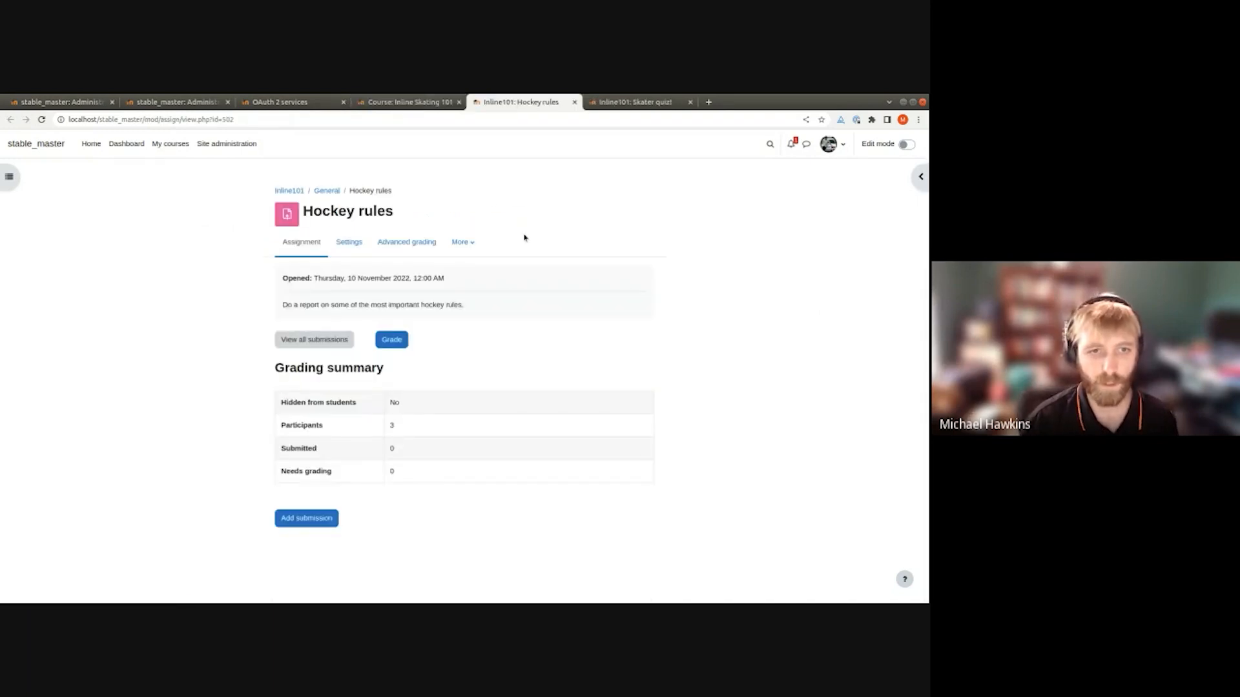
left_click(462, 241)
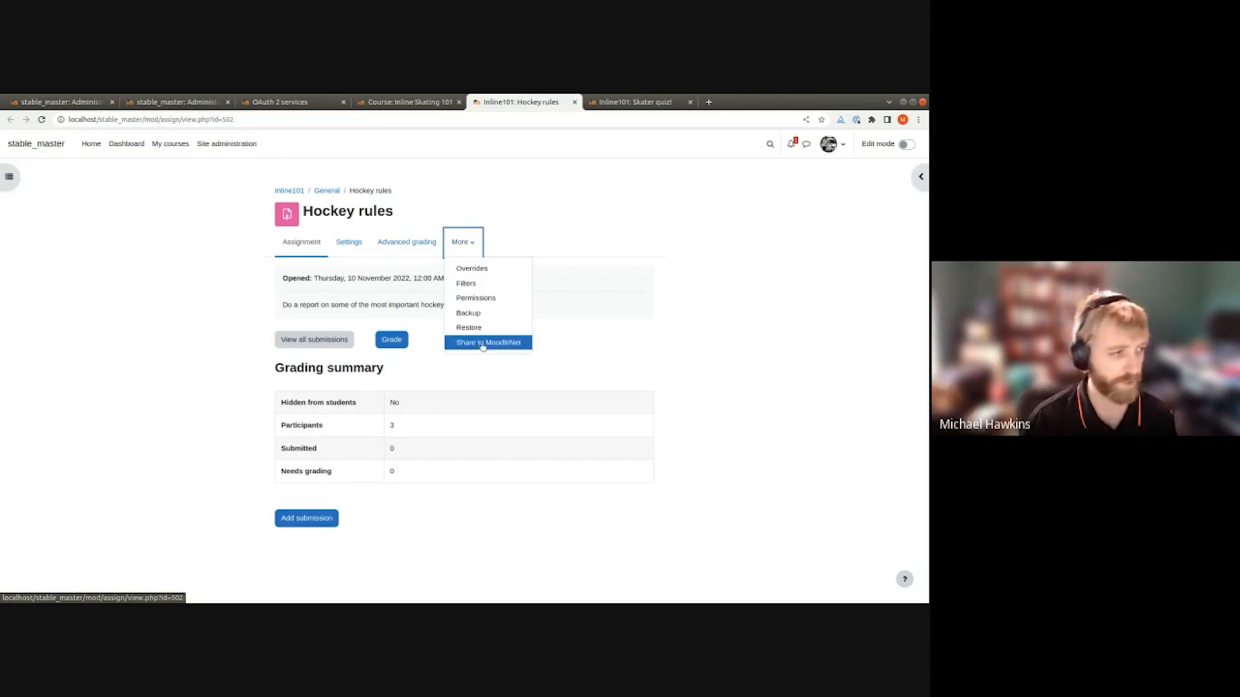
left_click(488, 342)
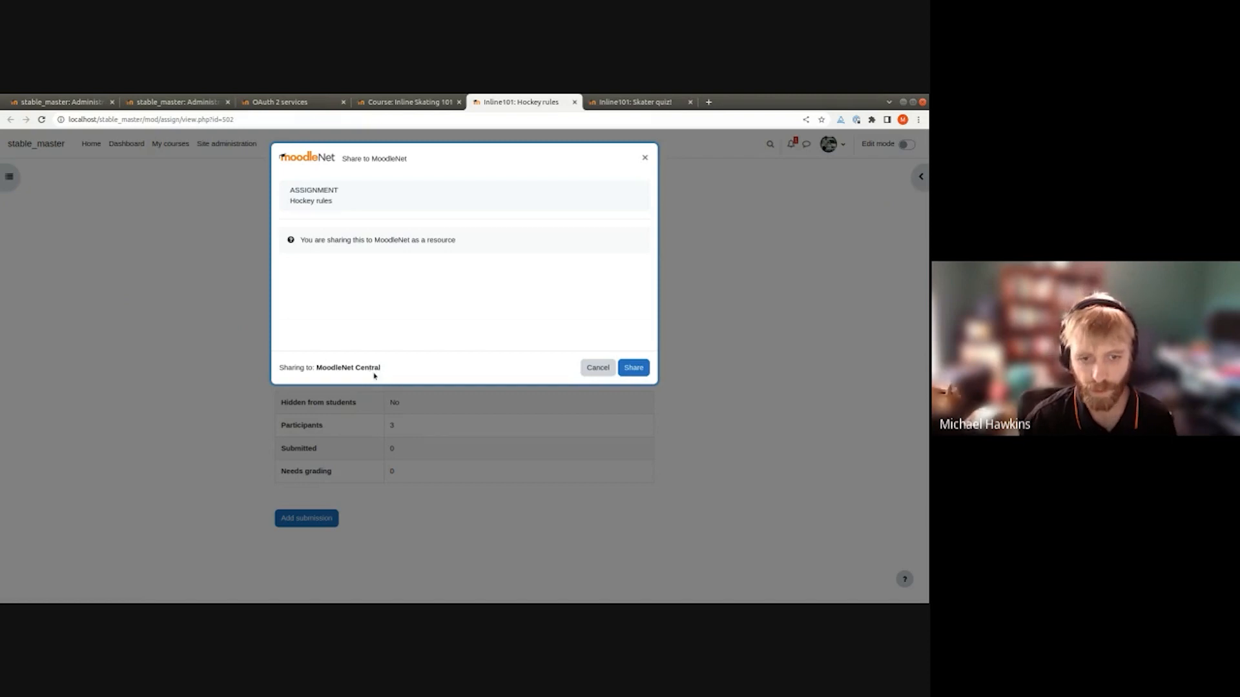
mouse_move(453, 360)
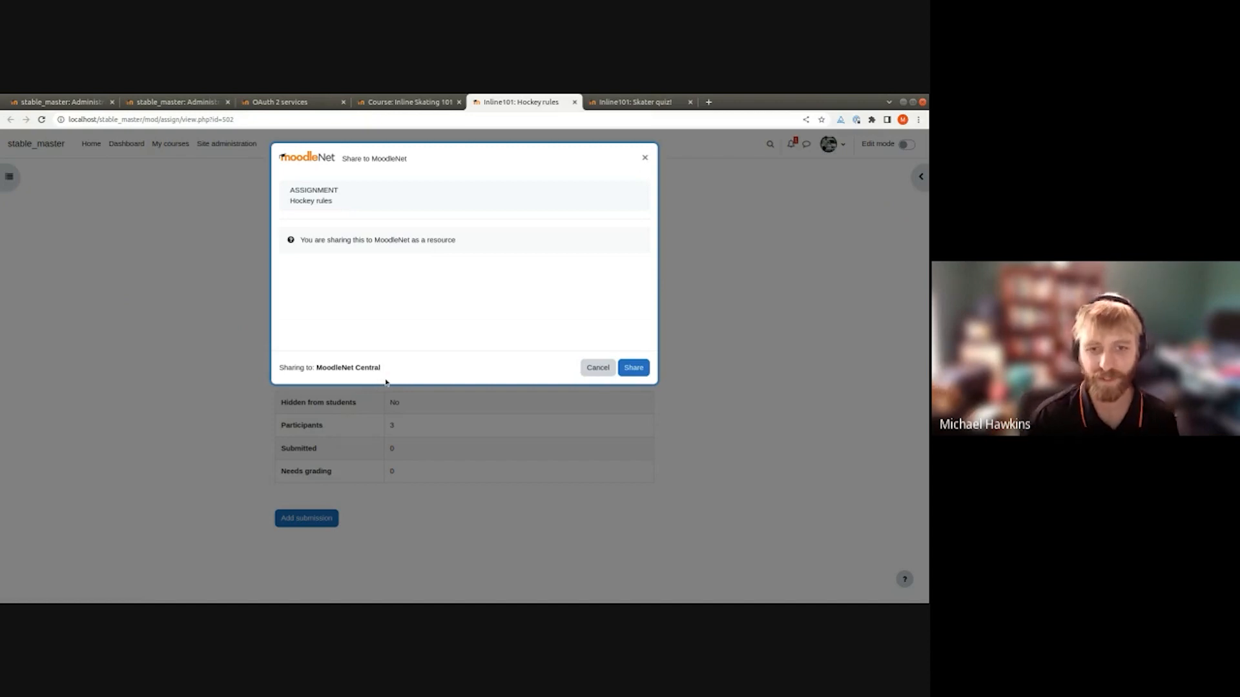
left_click(633, 366)
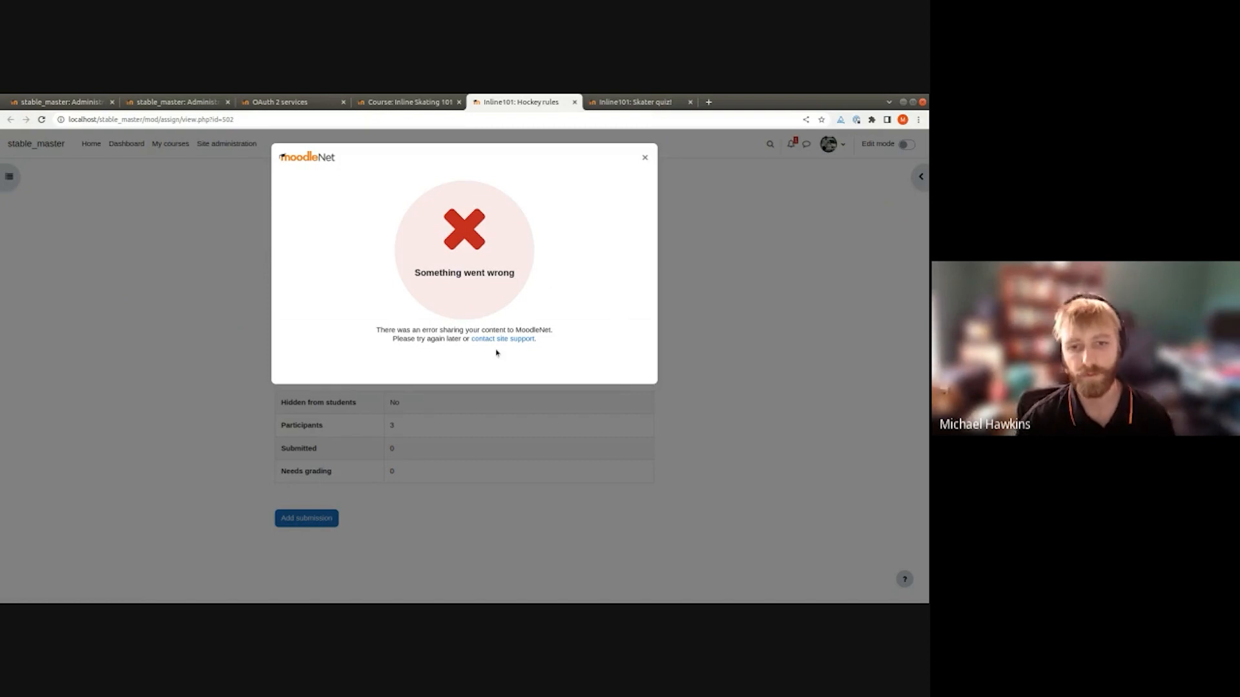
left_click(502, 339)
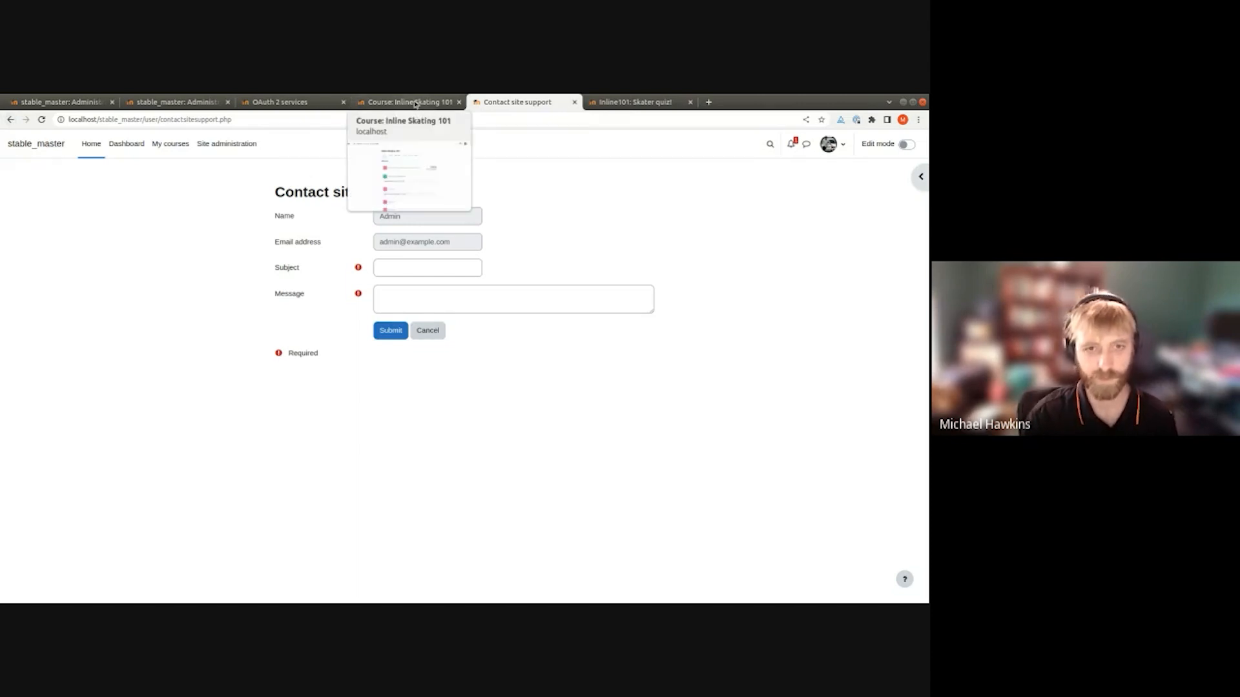
Share the Skater quiz! to MoodleNet and go to the MoodleNet drafts page
left_click(632, 101)
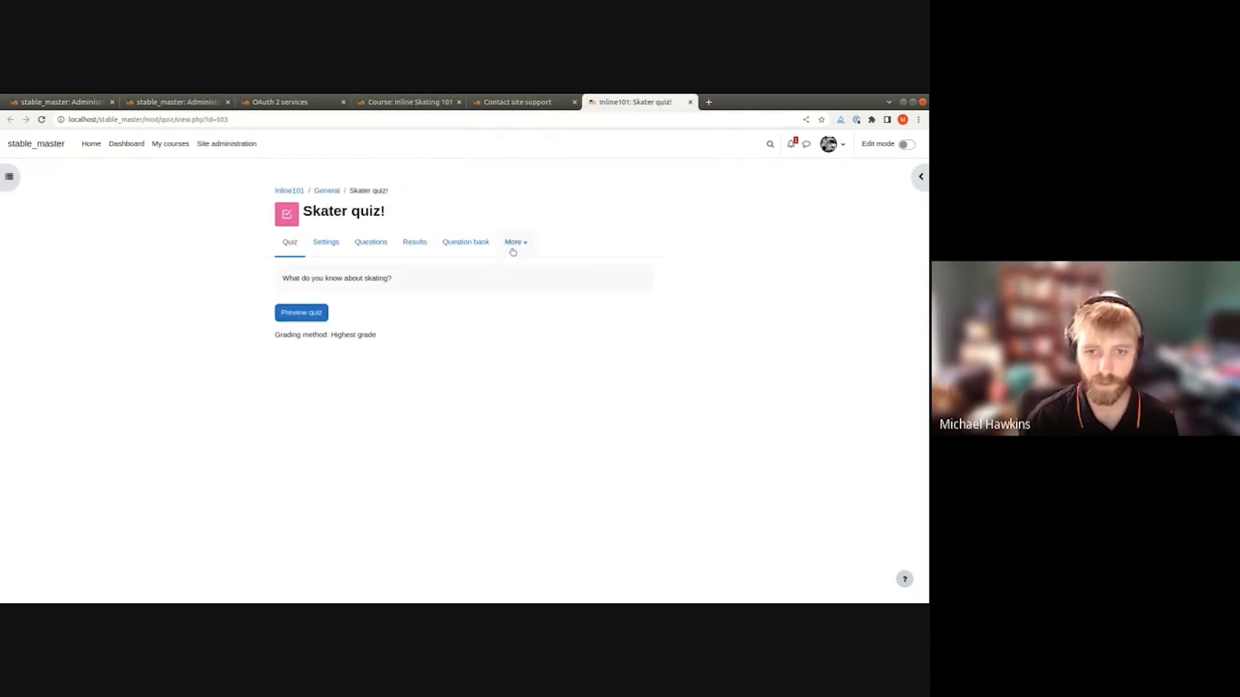
left_click(514, 241)
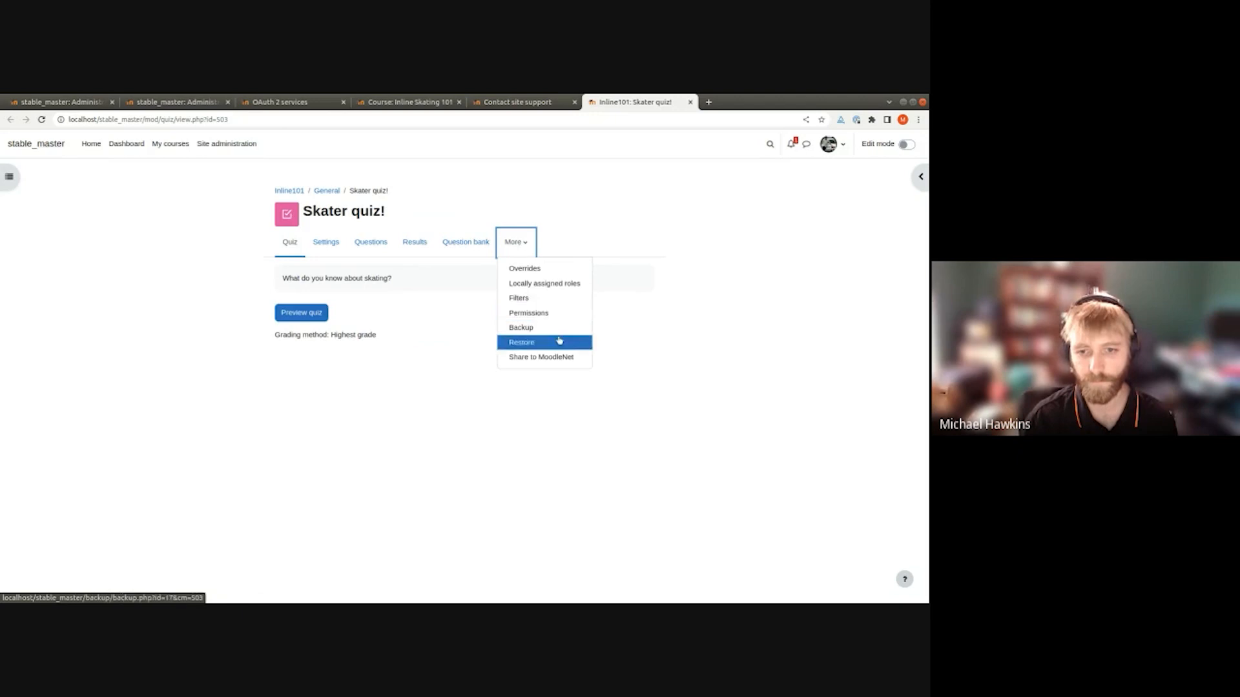
left_click(541, 356)
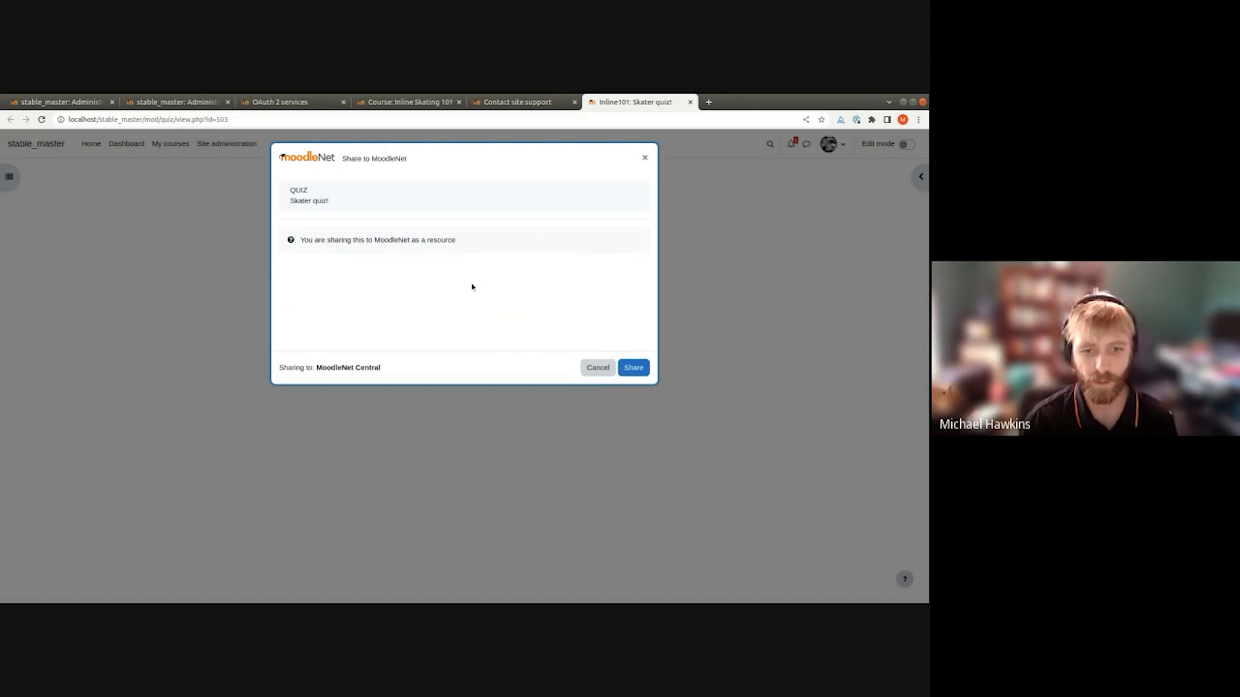
left_click(632, 367)
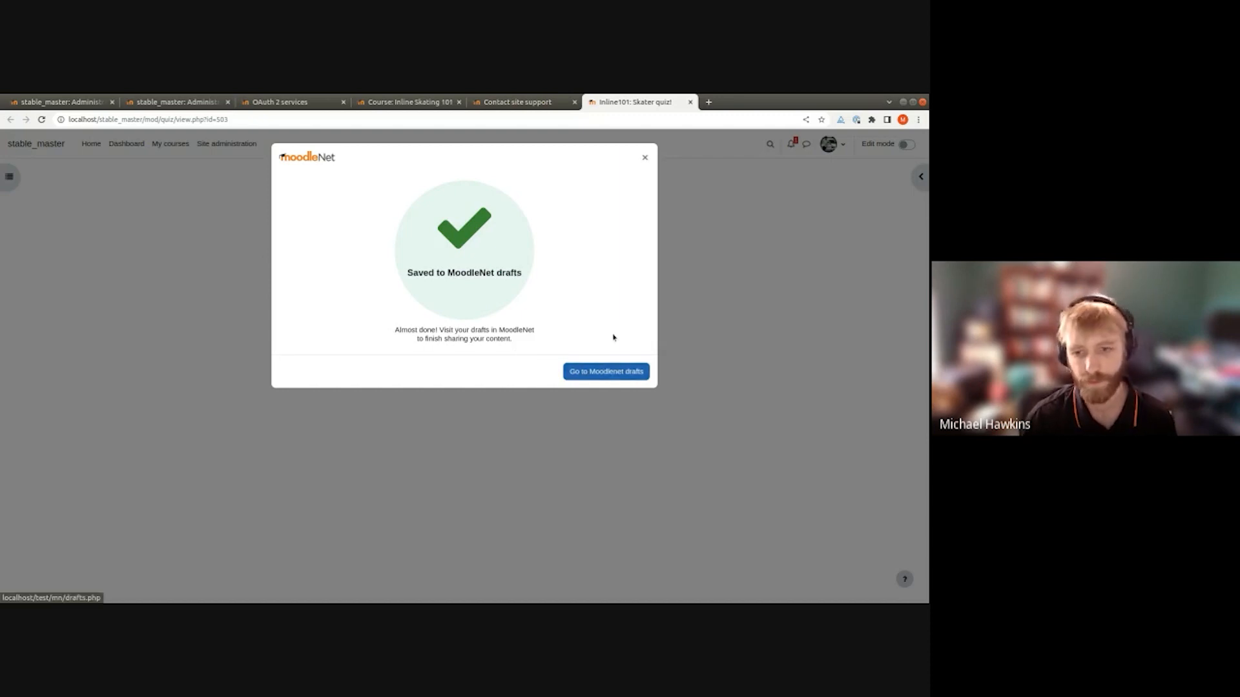
left_click(605, 371)
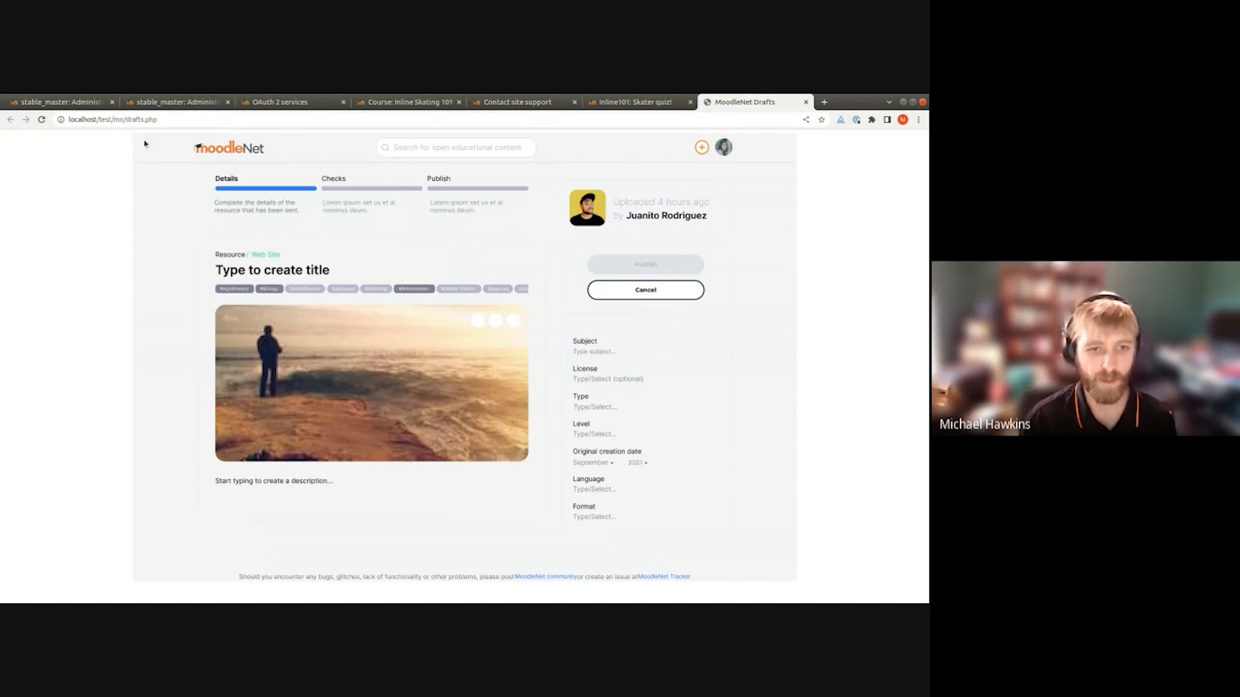
mouse_move(586, 379)
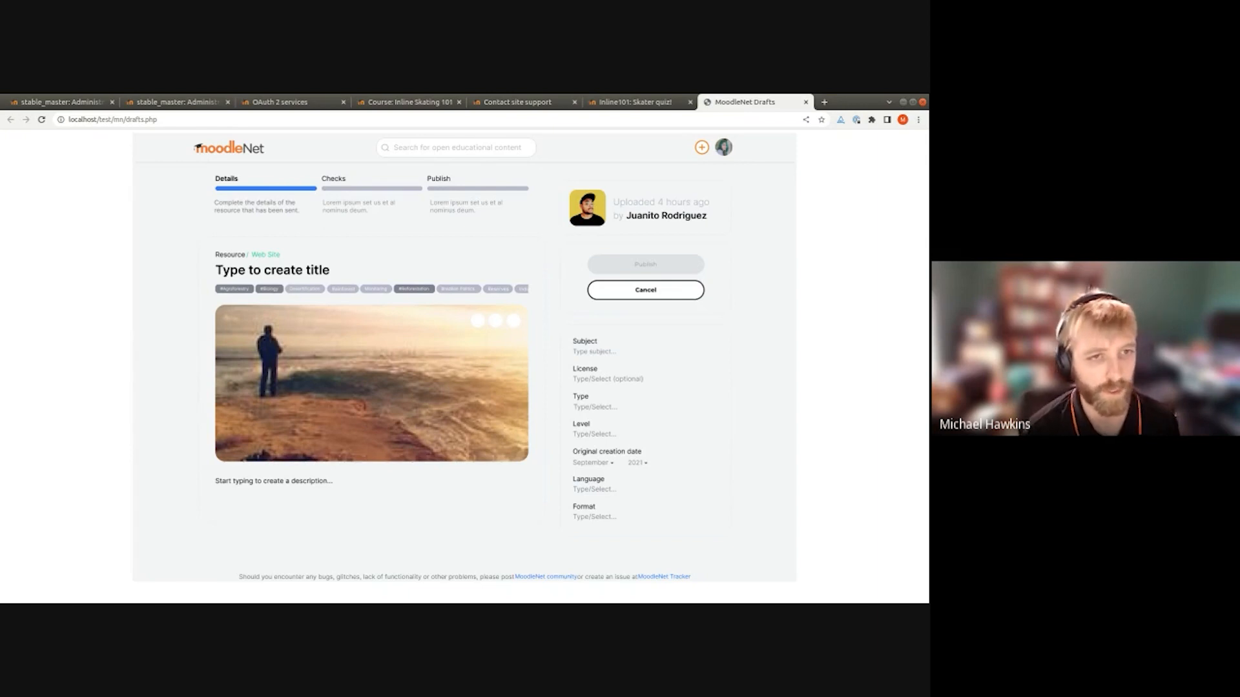
mouse_move(145, 190)
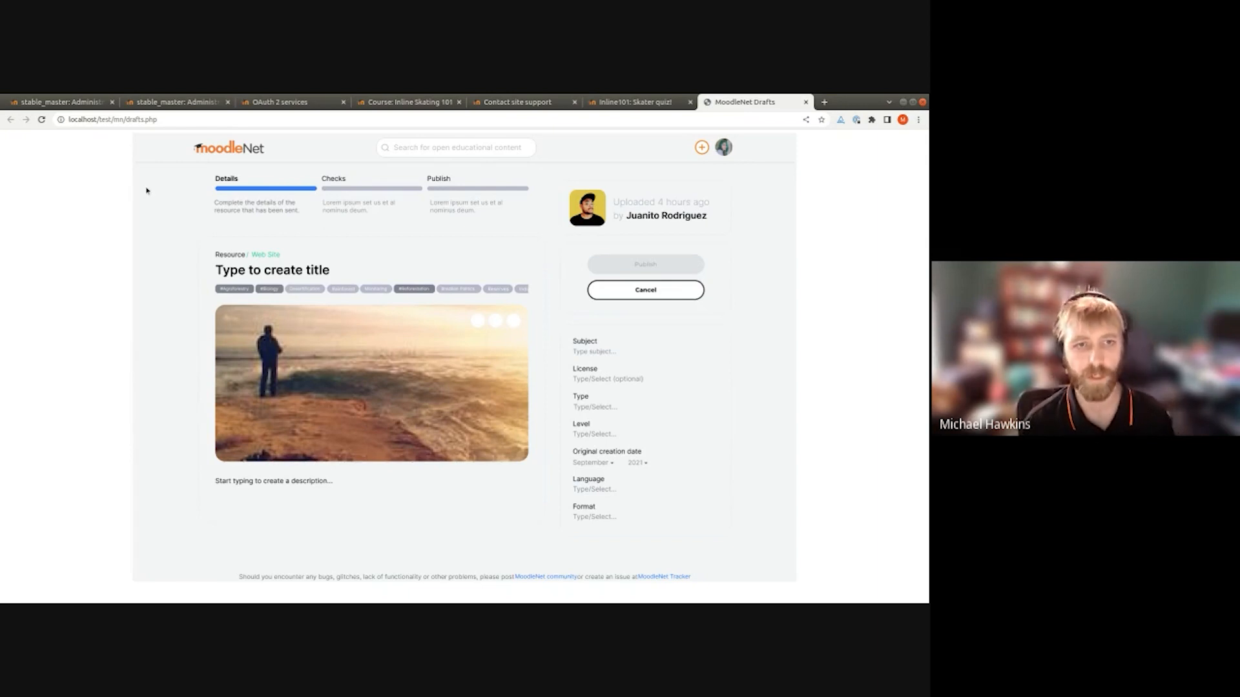
mouse_move(3, 189)
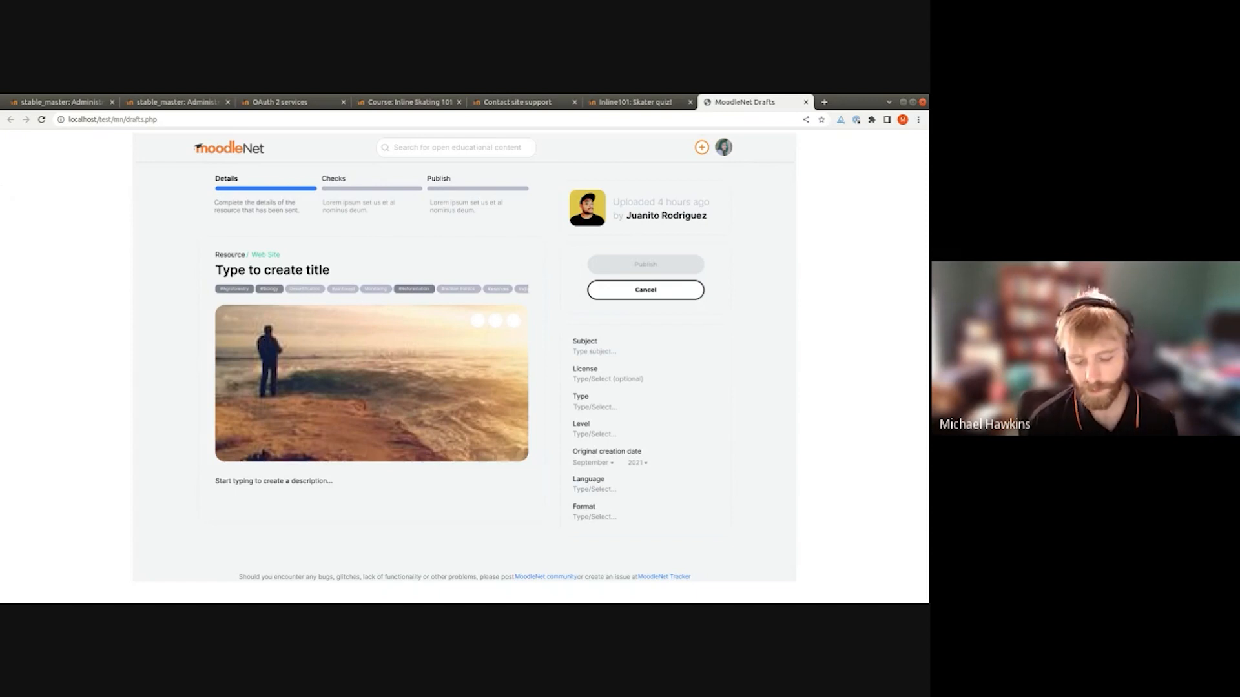
Back on the Skater quiz!, dismiss the drafts confirmation and start Share to MoodleNet again
left_click(633, 101)
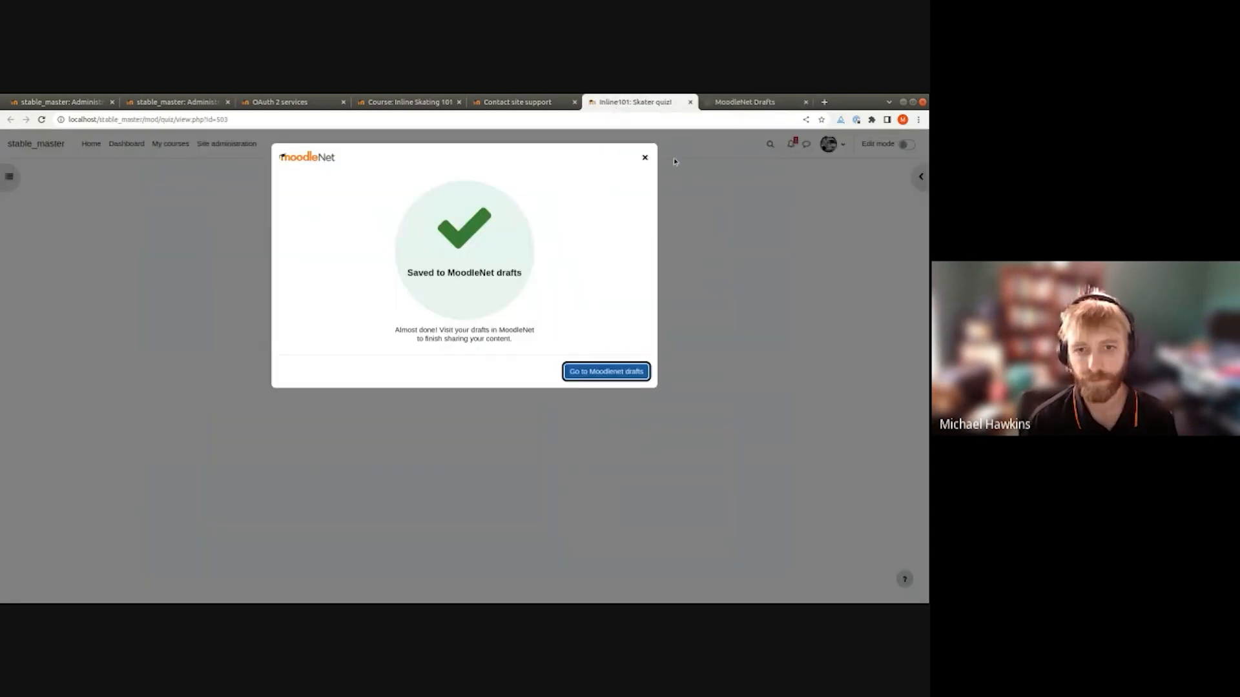
left_click(515, 241)
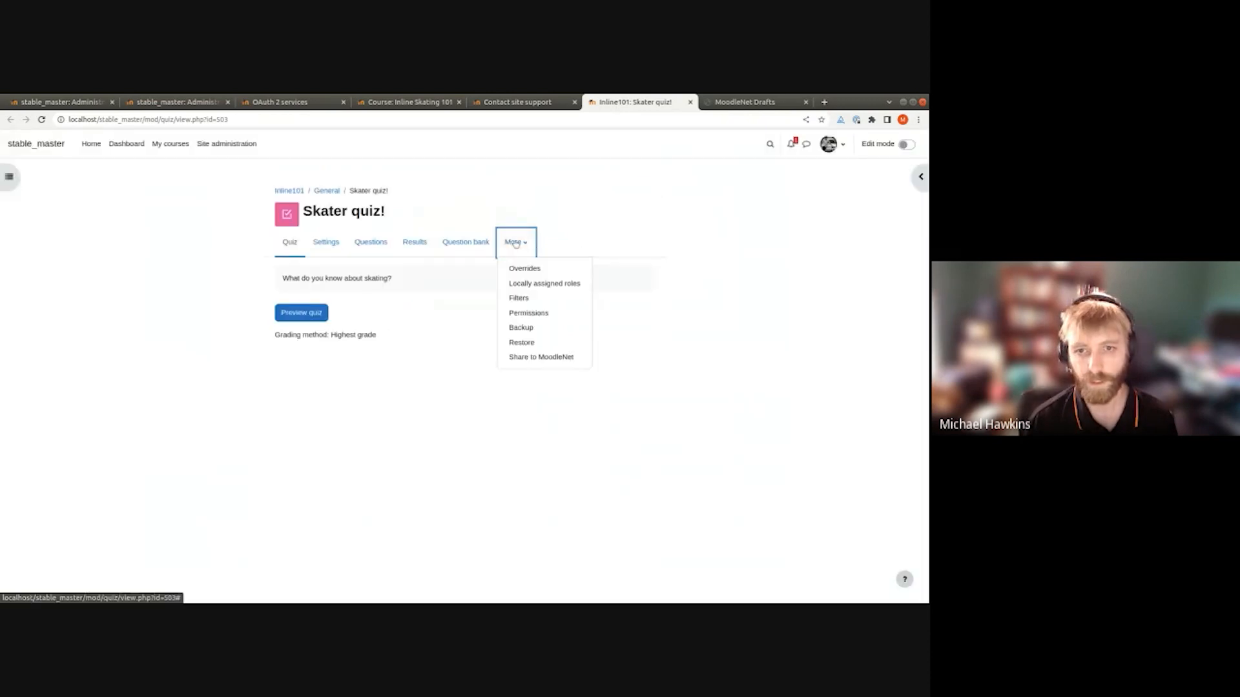
left_click(541, 356)
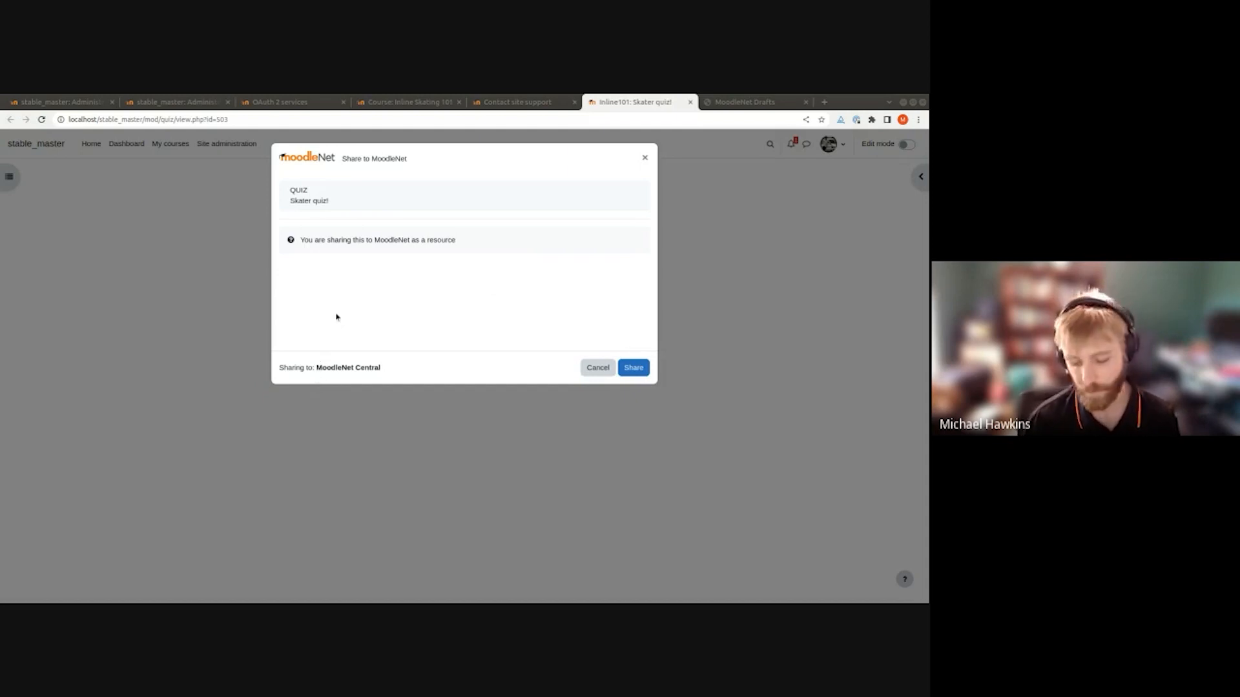
mouse_move(330, 353)
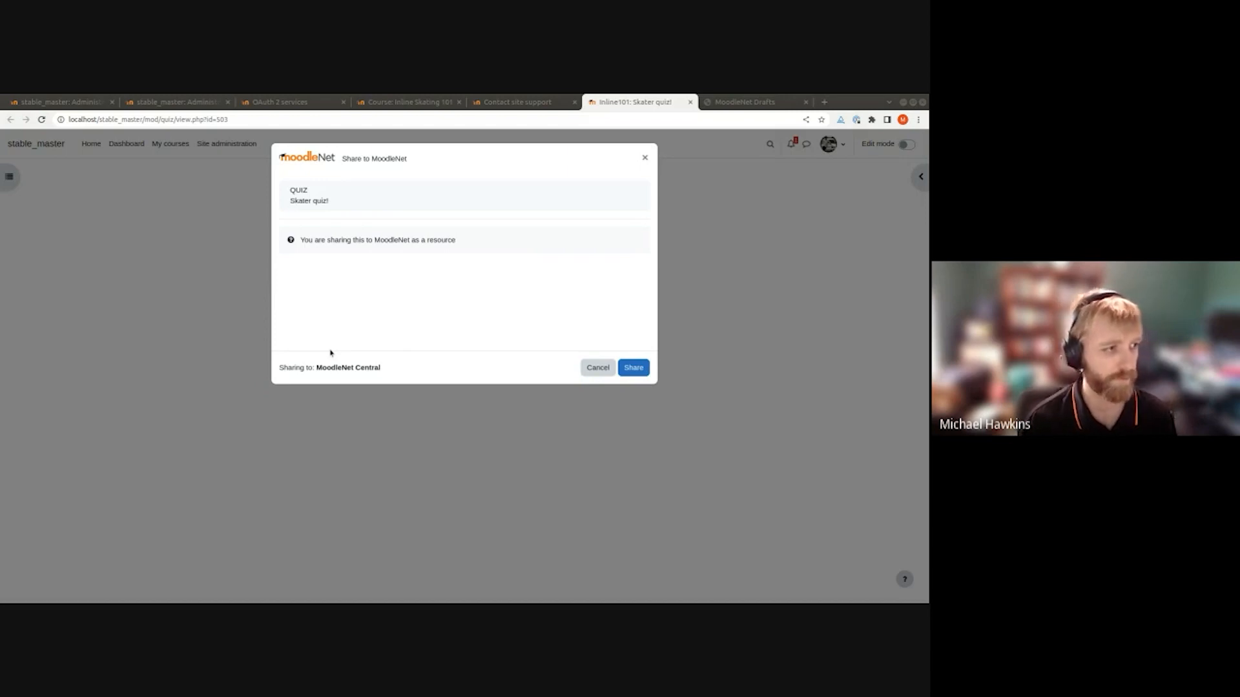